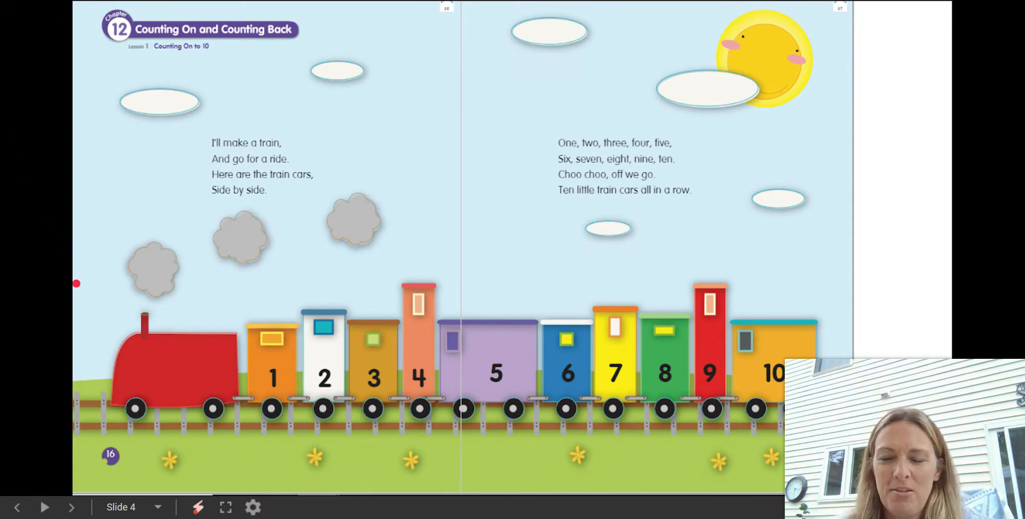
{"action": "mouse_move", "coordinate": [109, 368]}
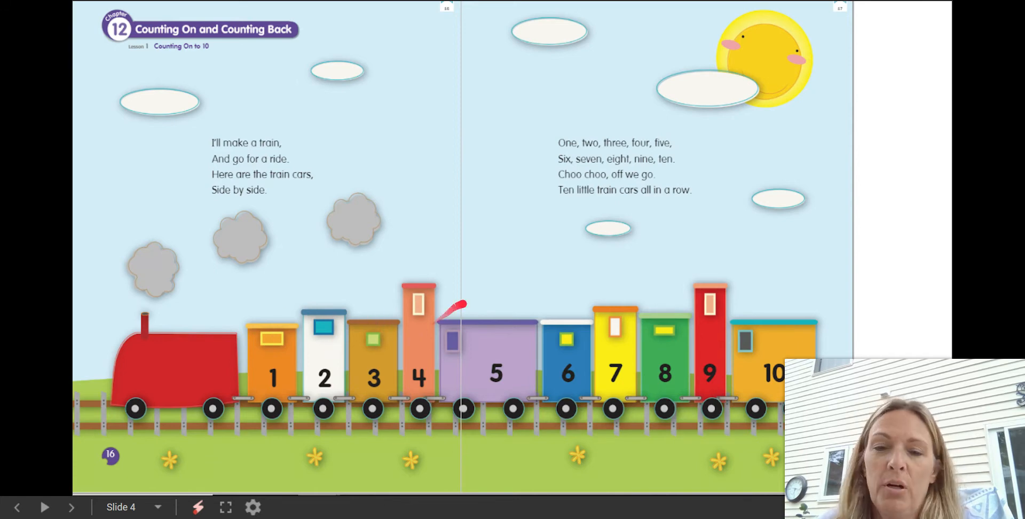
{"action": "mouse_move", "coordinate": [567, 347]}
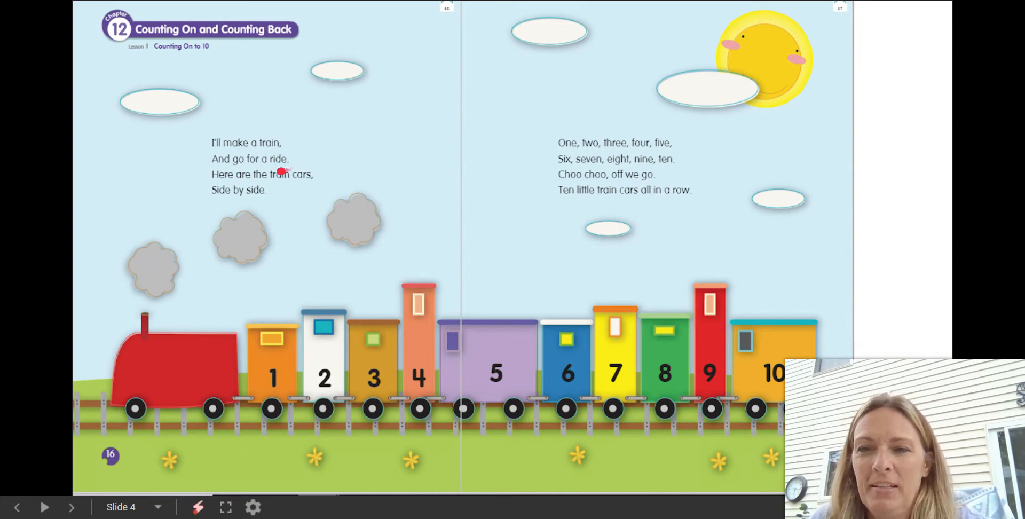
{"action": "mouse_move", "coordinate": [312, 182]}
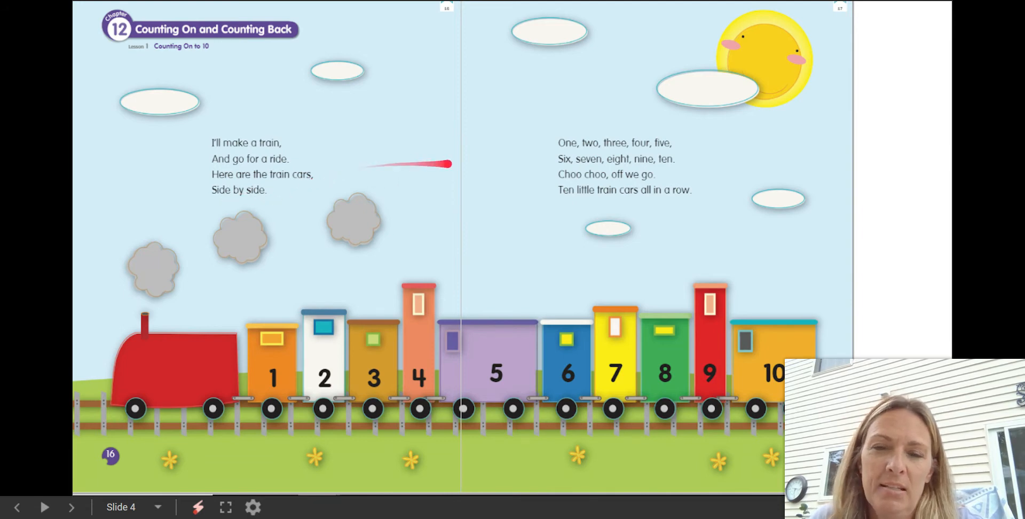
{"action": "mouse_move", "coordinate": [594, 151]}
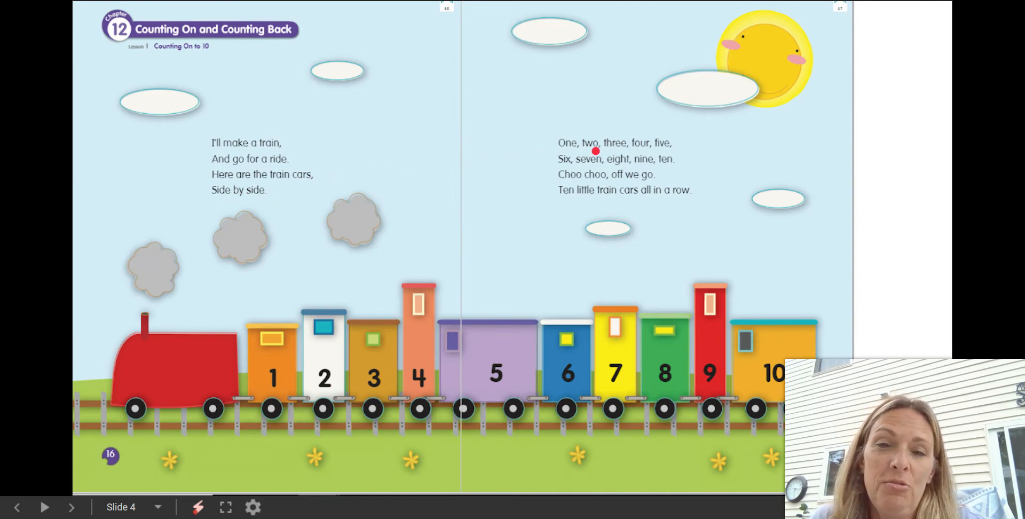
{"action": "mouse_move", "coordinate": [667, 149]}
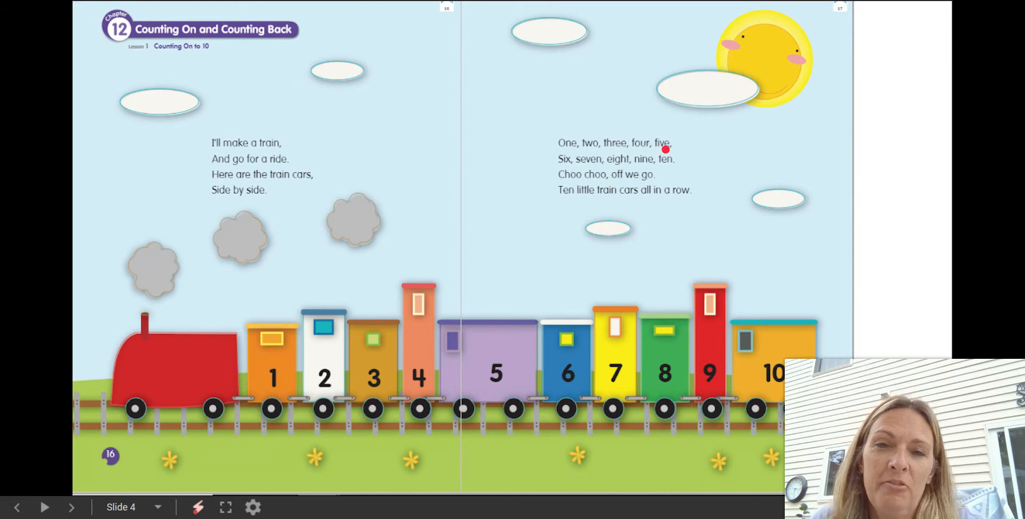
{"action": "mouse_move", "coordinate": [650, 167]}
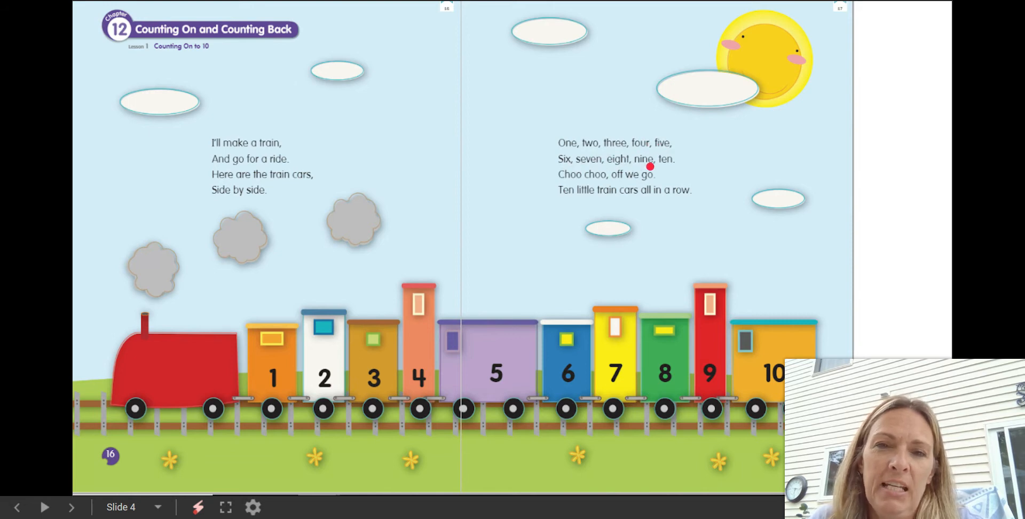
{"action": "mouse_move", "coordinate": [603, 187]}
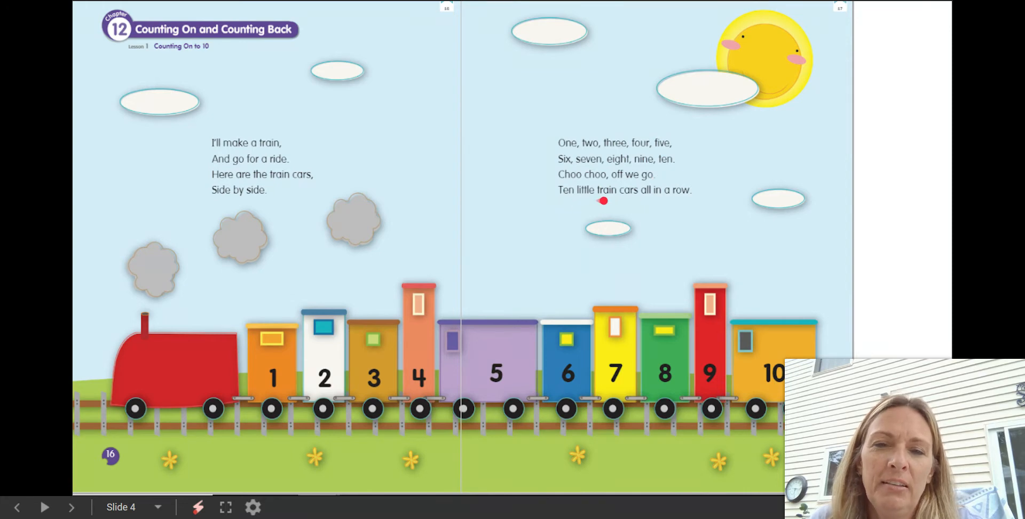
{"action": "mouse_move", "coordinate": [670, 201]}
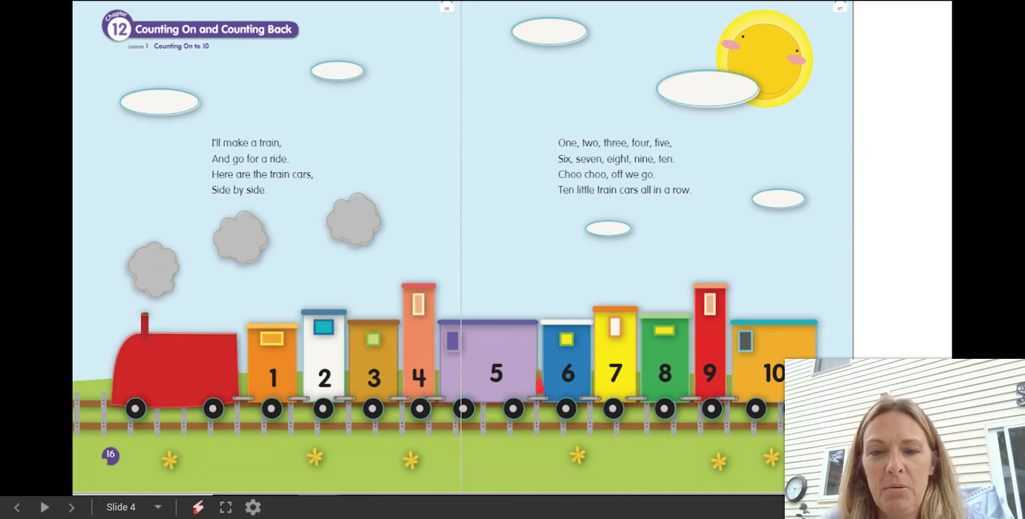
{"action": "mouse_move", "coordinate": [568, 411]}
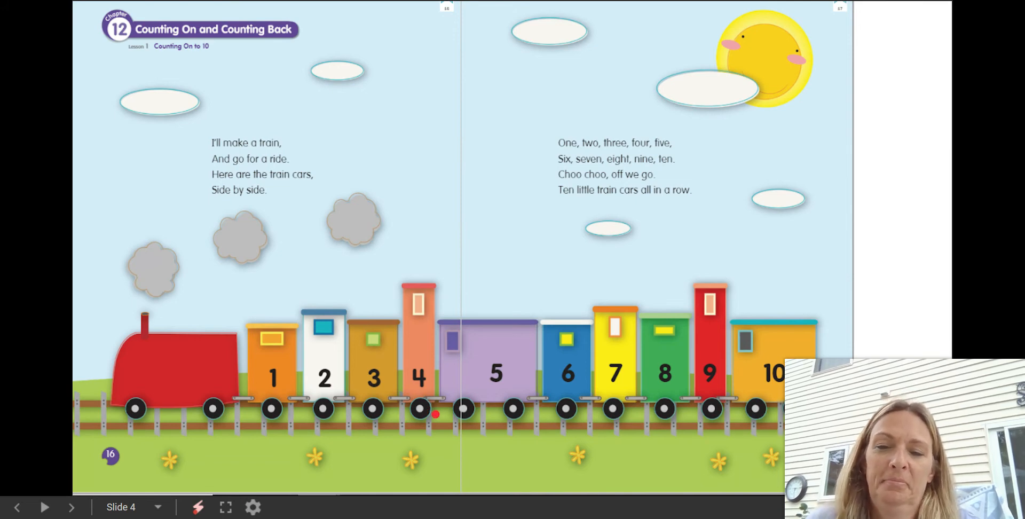
{"action": "mouse_move", "coordinate": [493, 388]}
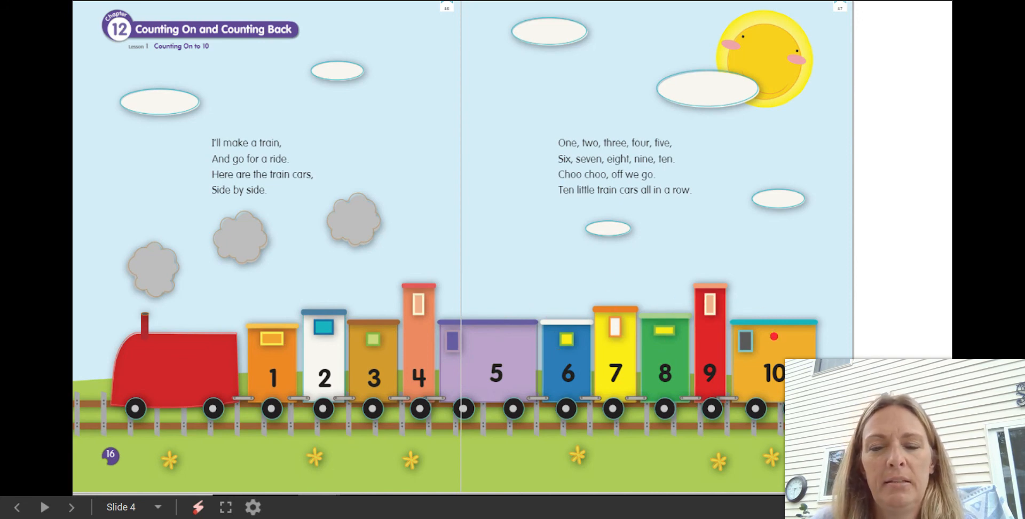
{"action": "left_click_drag", "start_coordinate": [549, 155], "coordinate": [717, 295]}
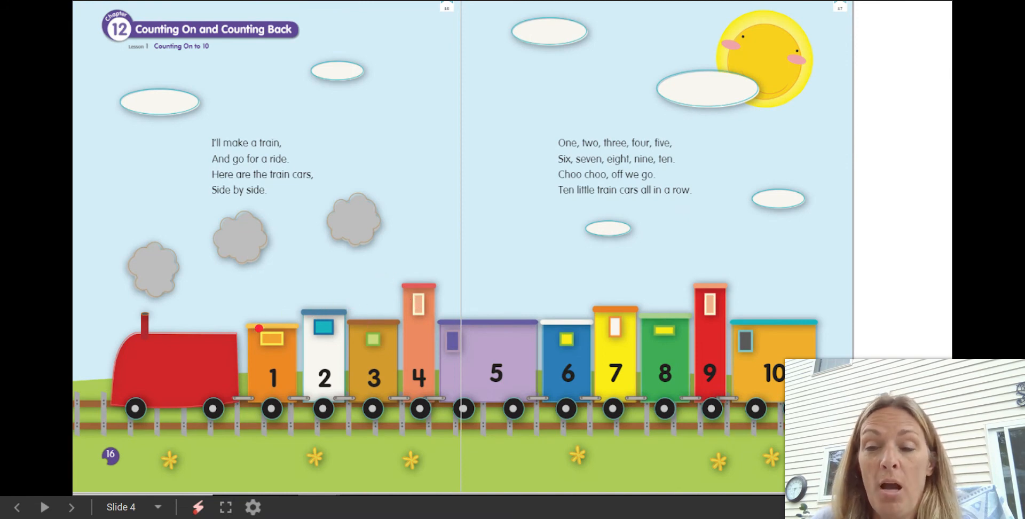
{"action": "left_click_drag", "start_coordinate": [363, 183], "coordinate": [441, 142]}
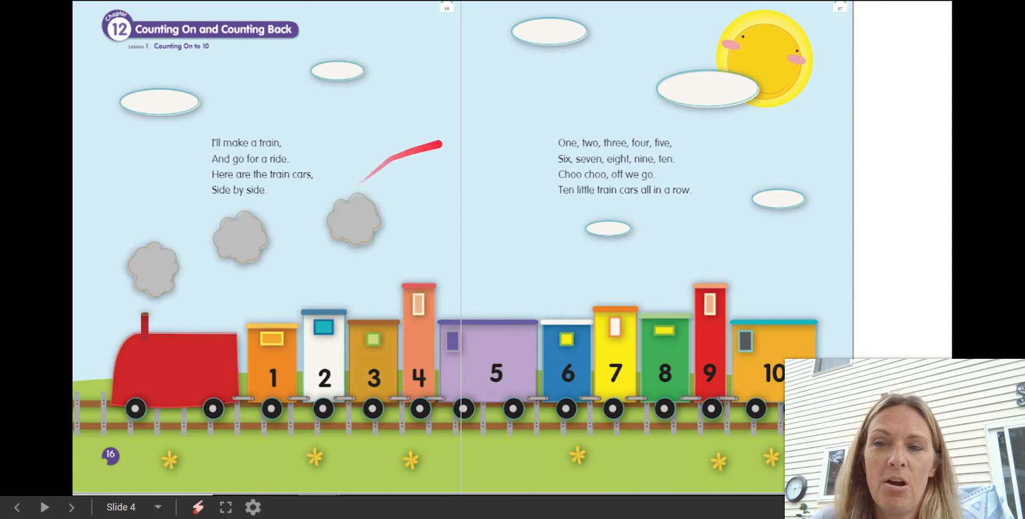